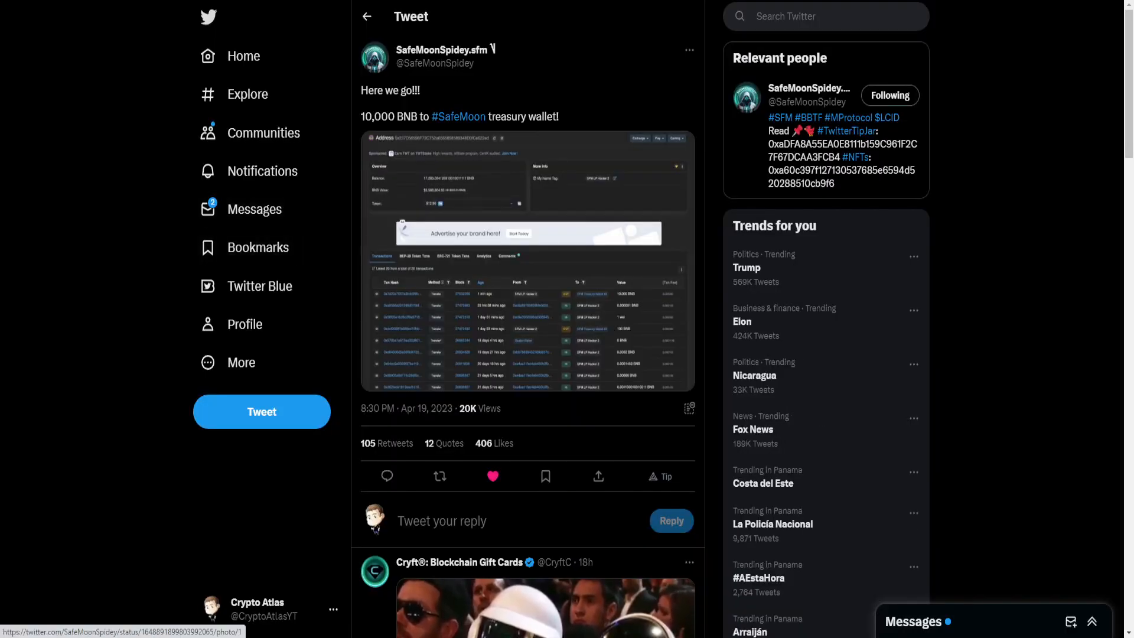
# View the wallet screenshot from the 10,000 BNB treasury tweet full size in the photo viewer.
pyautogui.click(527, 260)
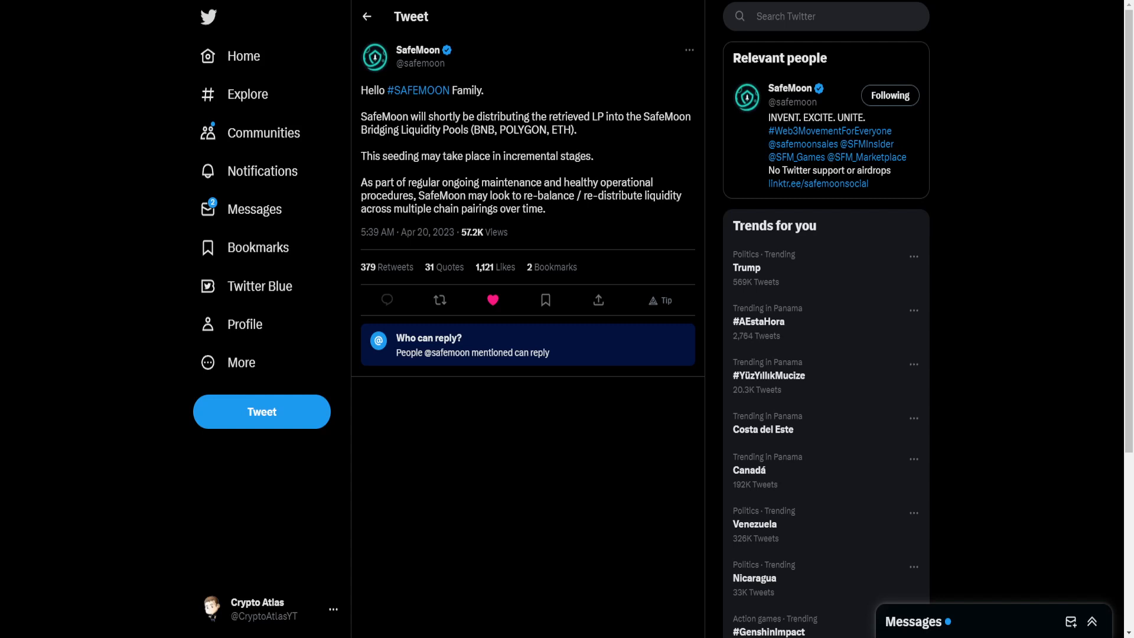
# Select text in SafeMoon's tweet about distributing retrieved LP into bridging liquidity pools.
pyautogui.moveTo(423, 209); pyautogui.dragTo(546, 209)
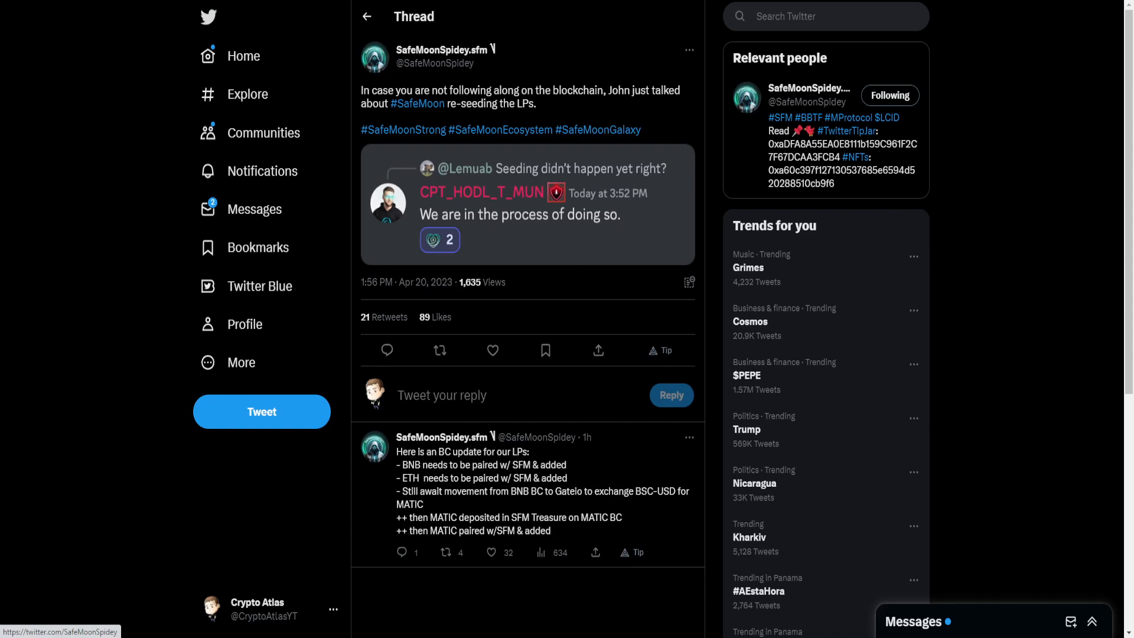
# View the LP re-seeding reply screenshot full size, then close the photo viewer.
pyautogui.click(526, 205)
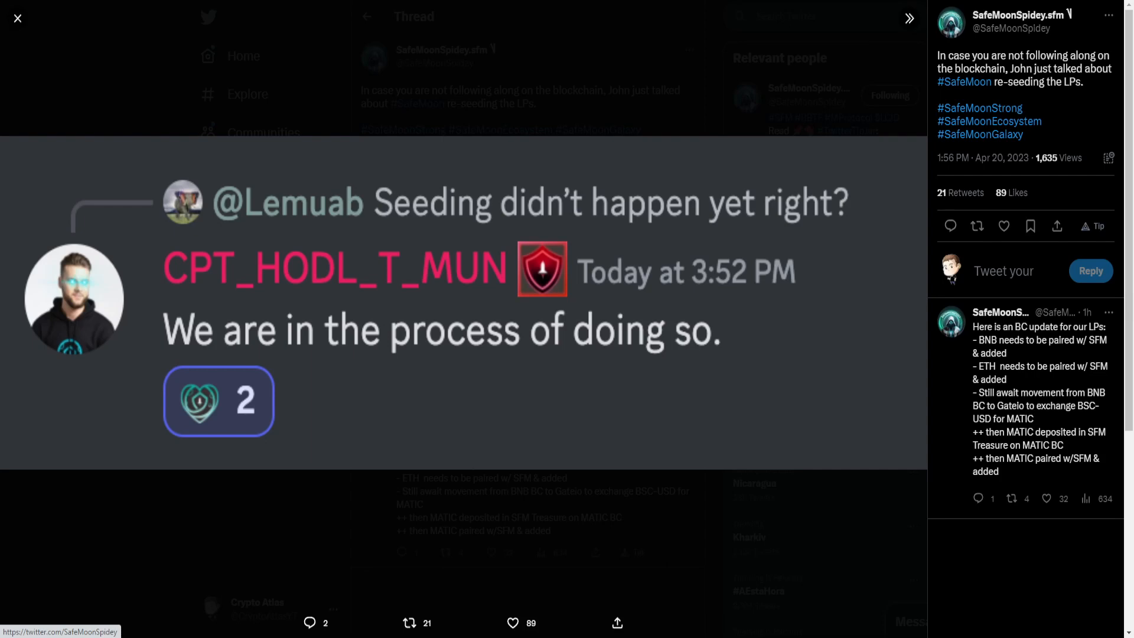
pyautogui.click(18, 18)
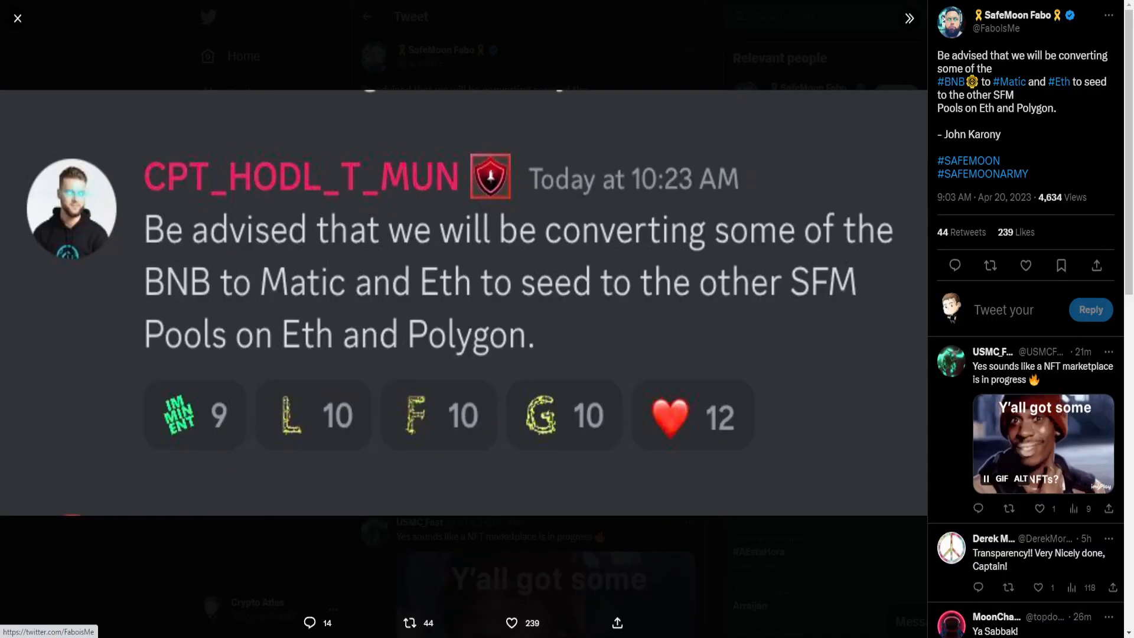
# Close the photo viewer showing John's BNB-to-Matic-and-Eth conversion message.
pyautogui.click(18, 18)
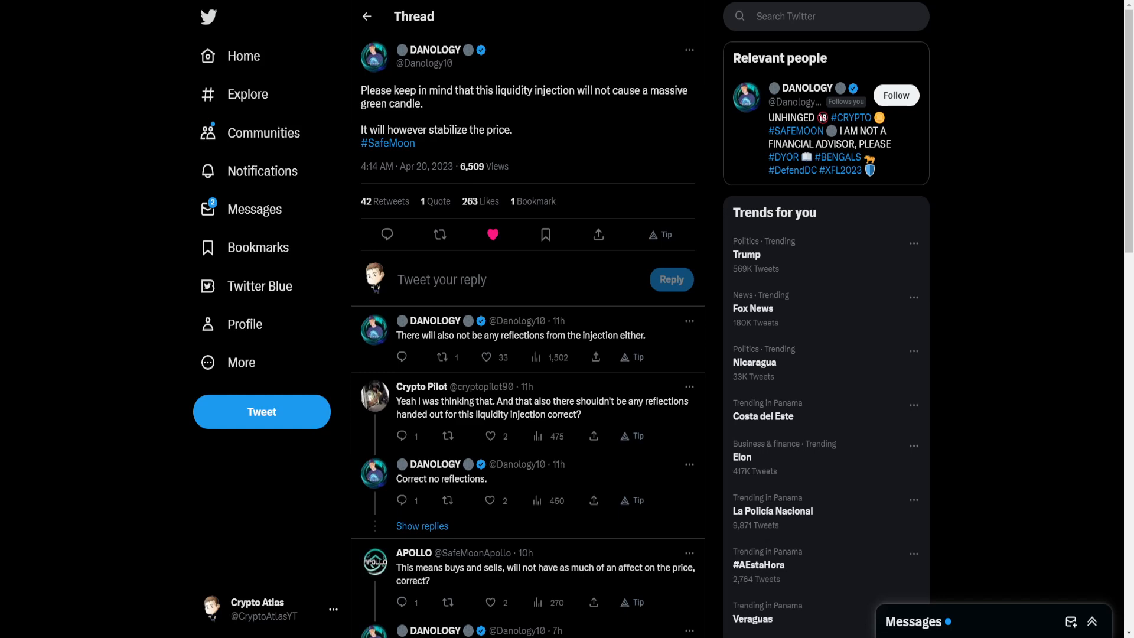
# Read down the Danology replies confirming no reflections and less volatile price action.
pyautogui.scroll(-3)
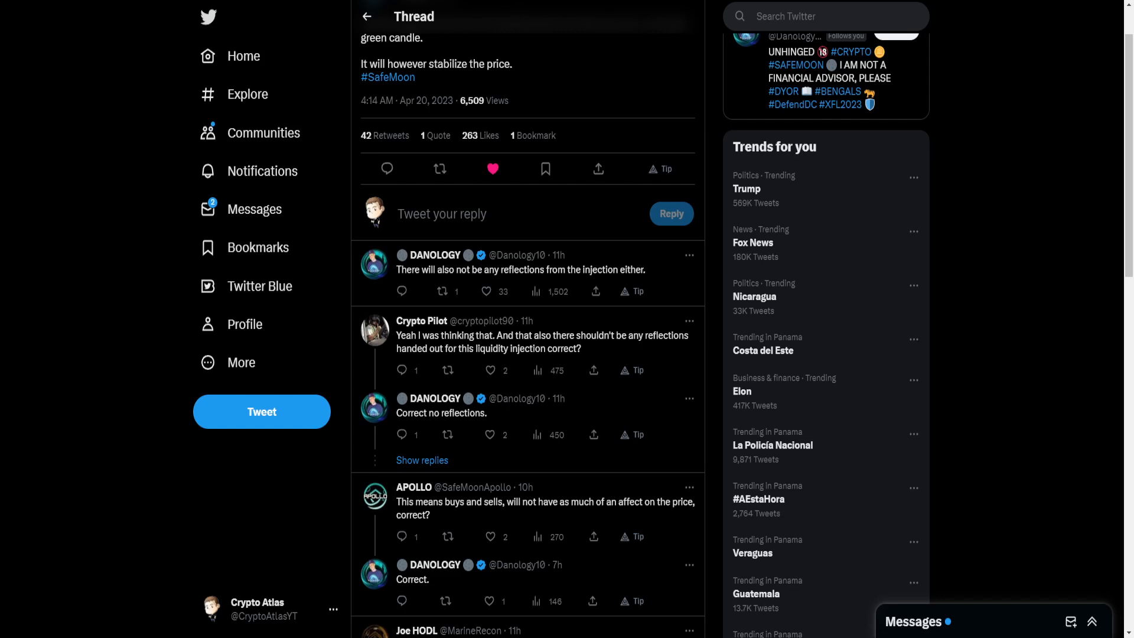
pyautogui.scroll(-3)
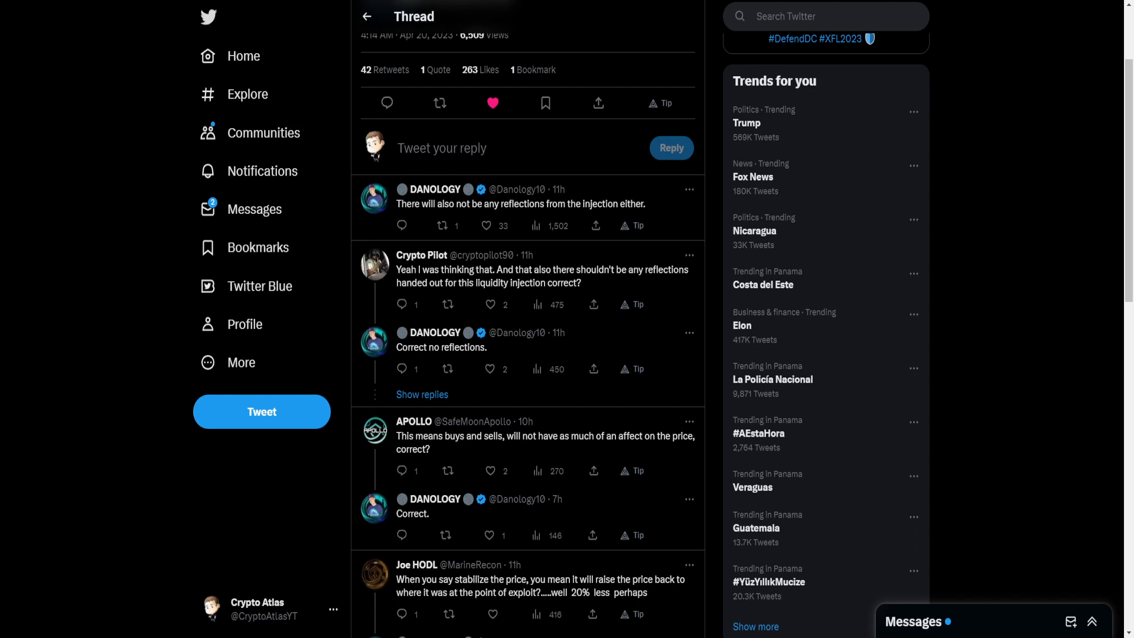
pyautogui.scroll(-3)
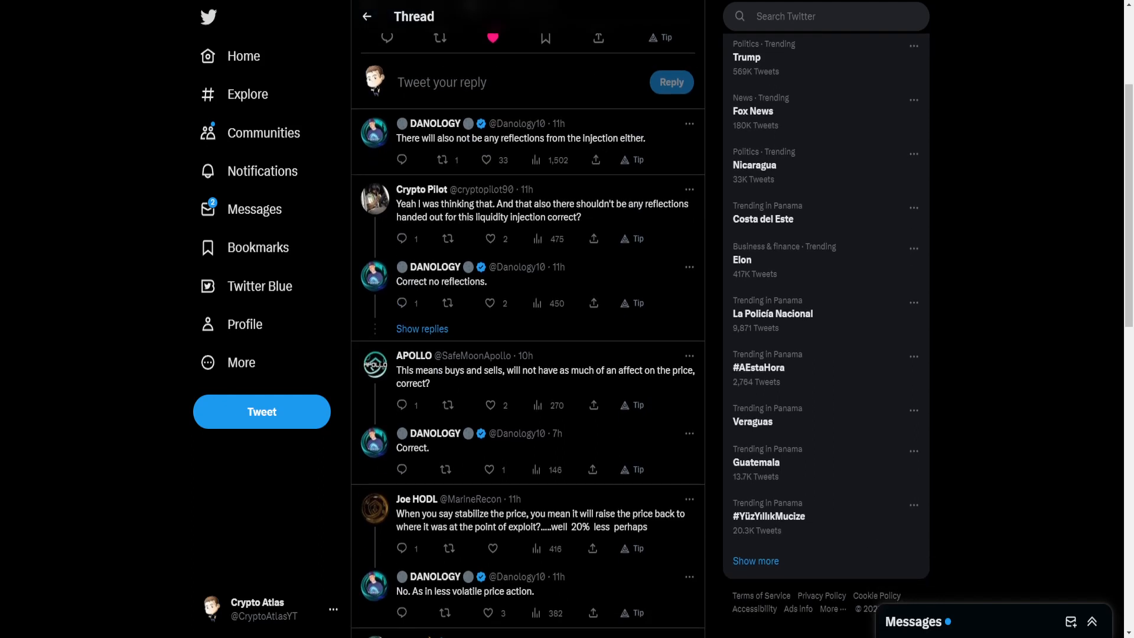